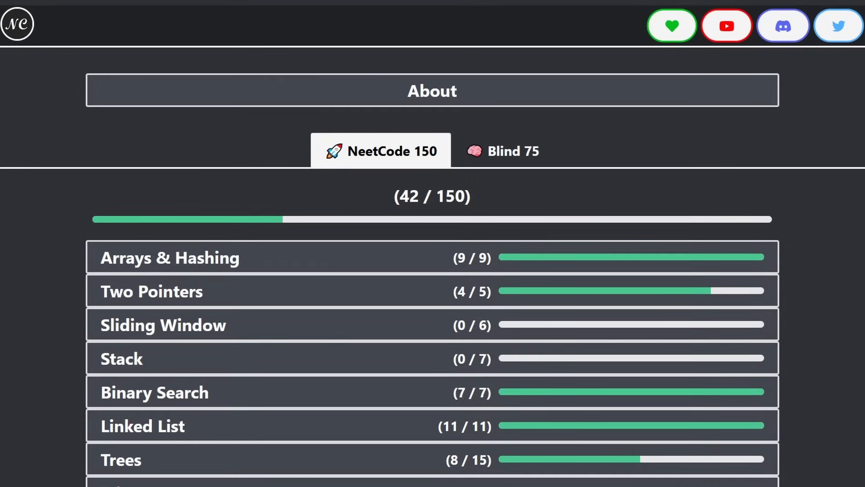
pyautogui.scroll(-3)
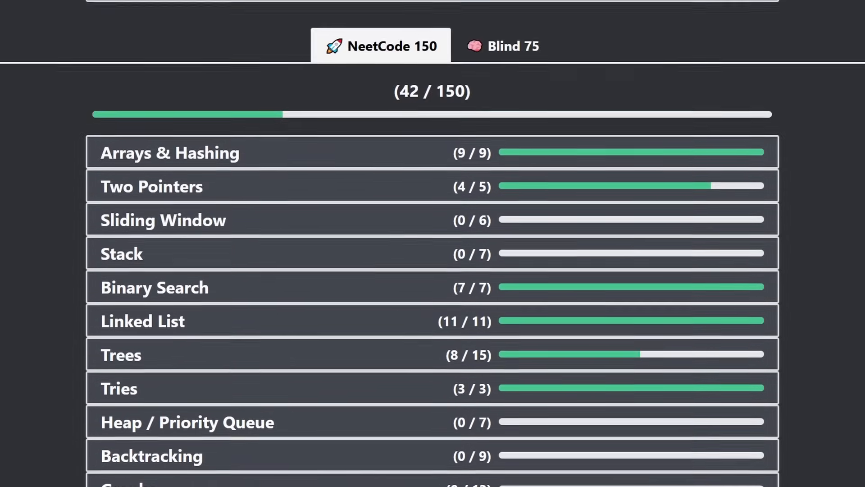
pyautogui.scroll(-3)
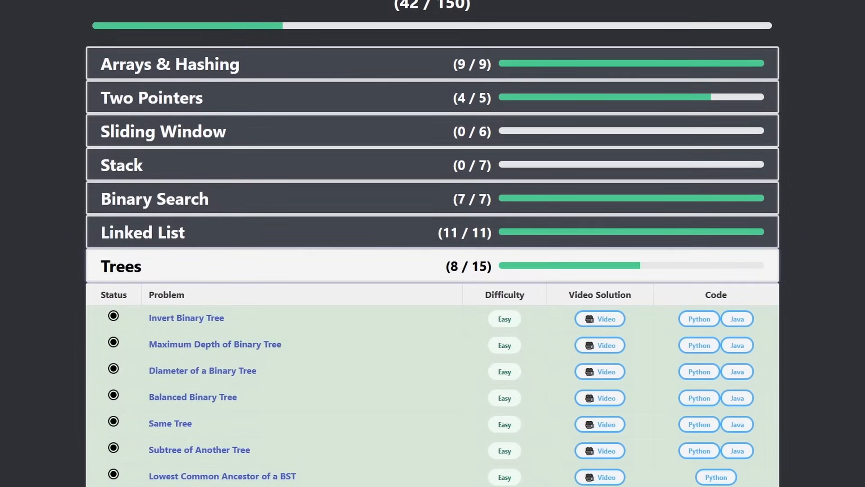
pyautogui.scroll(-3)
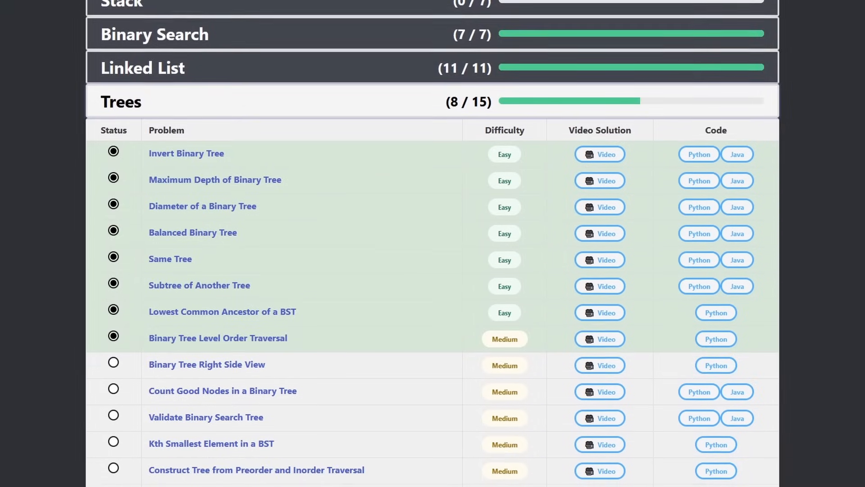
pyautogui.scroll(-3)
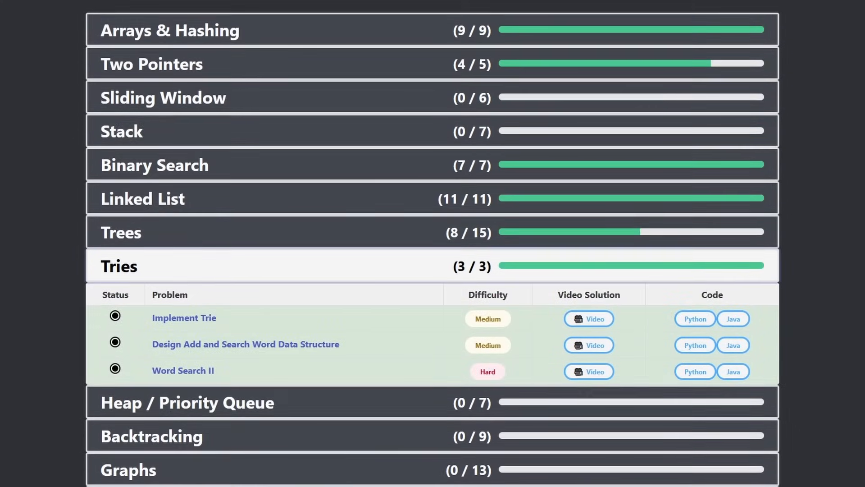
pyautogui.scroll(3)
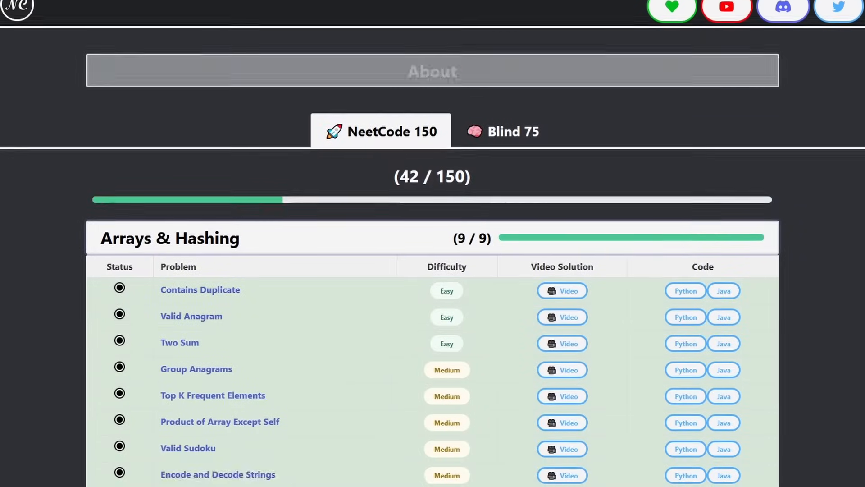